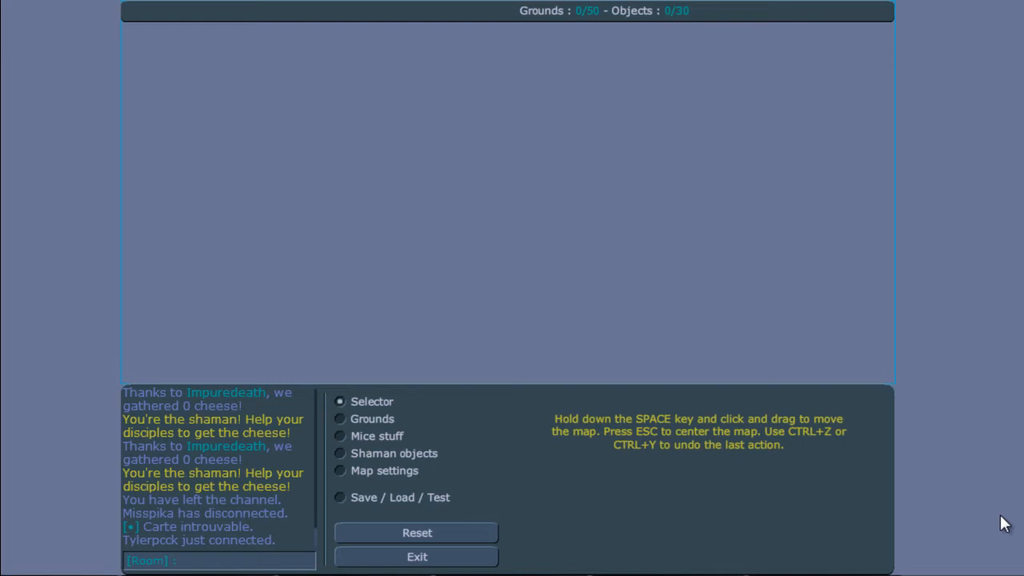
Show the Grounds palette to pick a wood ground for the floor.
{"action": "left_click", "coordinate": [339, 420]}
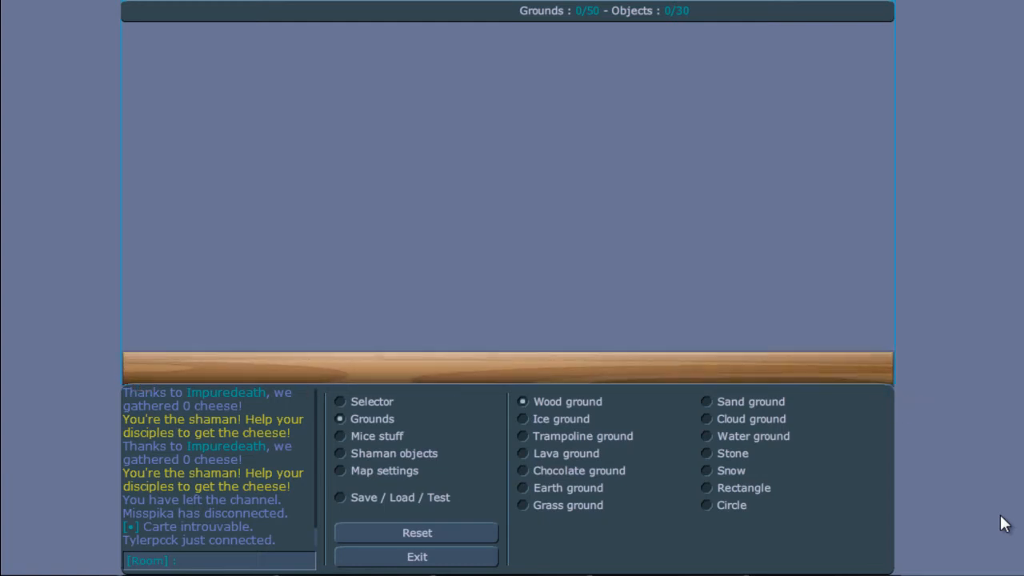
Place the wood floor, then review Mice stuff and Map settings unchanged.
{"action": "left_click", "coordinate": [509, 368]}
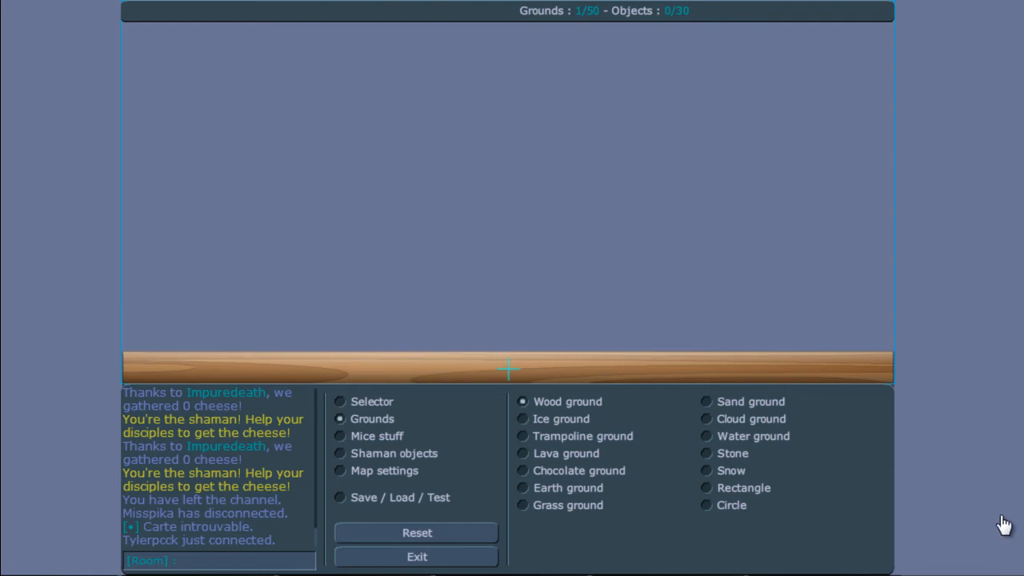
{"action": "left_click", "coordinate": [339, 435]}
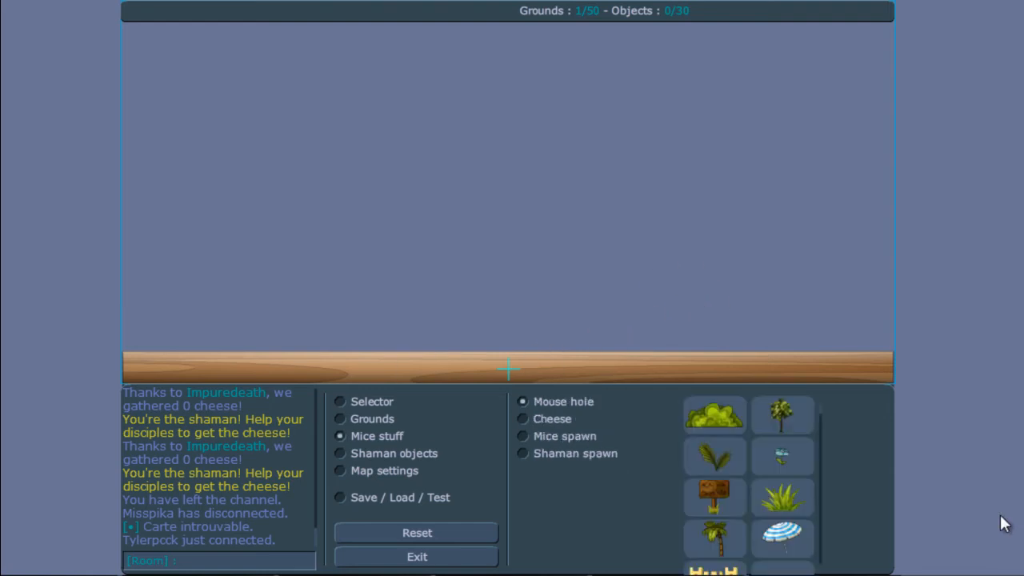
{"action": "left_click", "coordinate": [340, 470]}
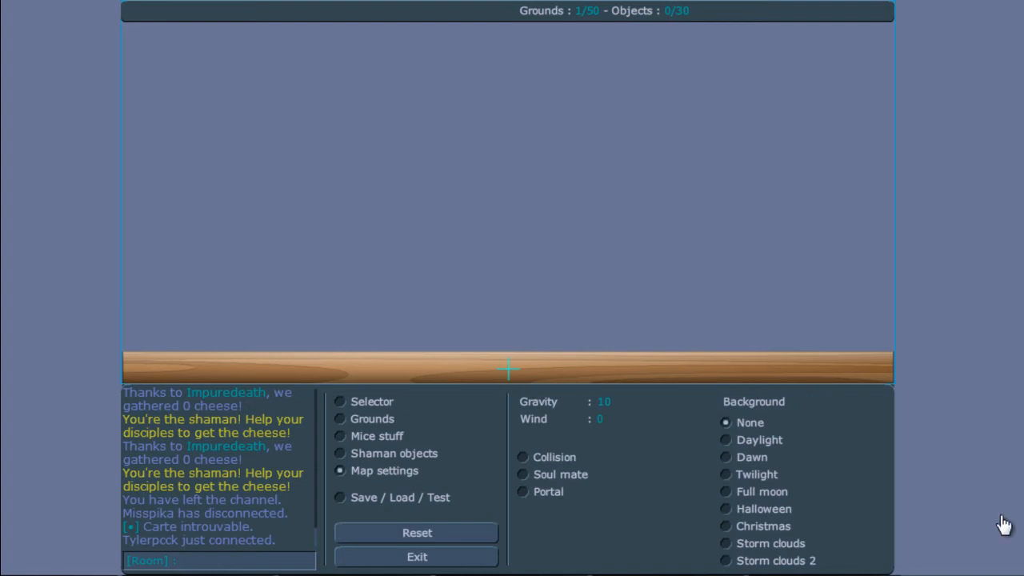
Validate the map from Save / Load / Test to play it in-game.
{"action": "left_click", "coordinate": [340, 496]}
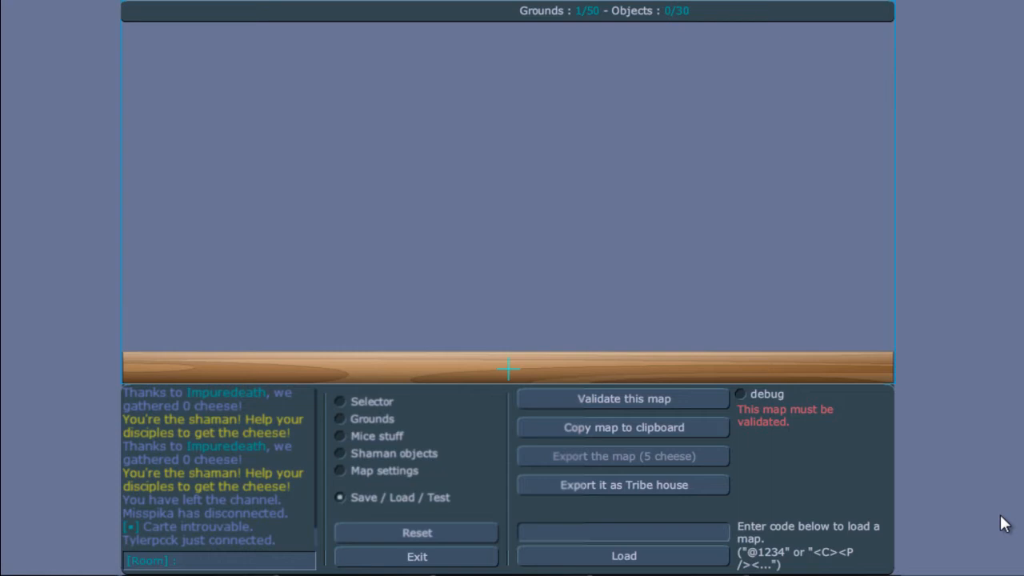
{"action": "left_click", "coordinate": [624, 399]}
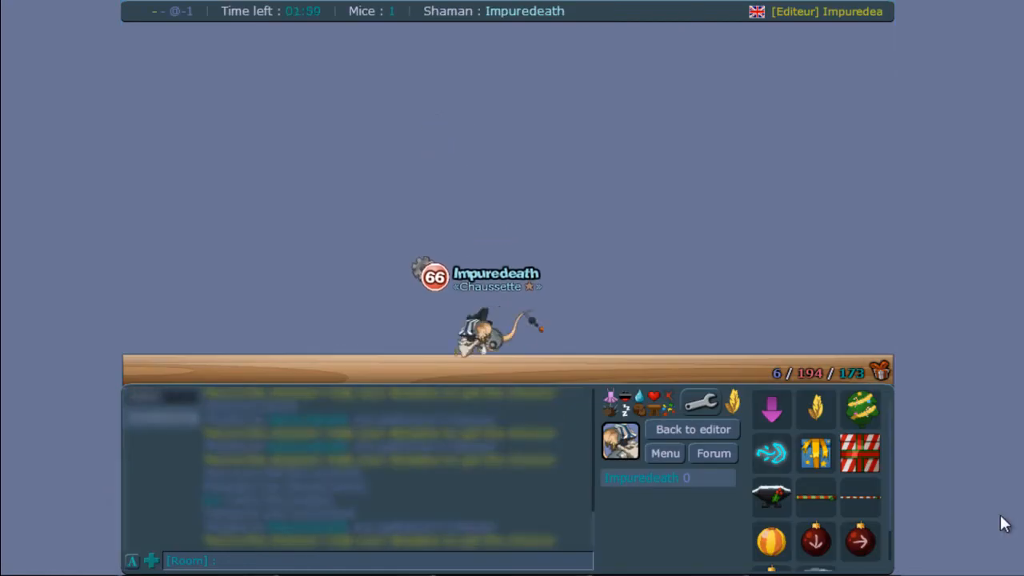